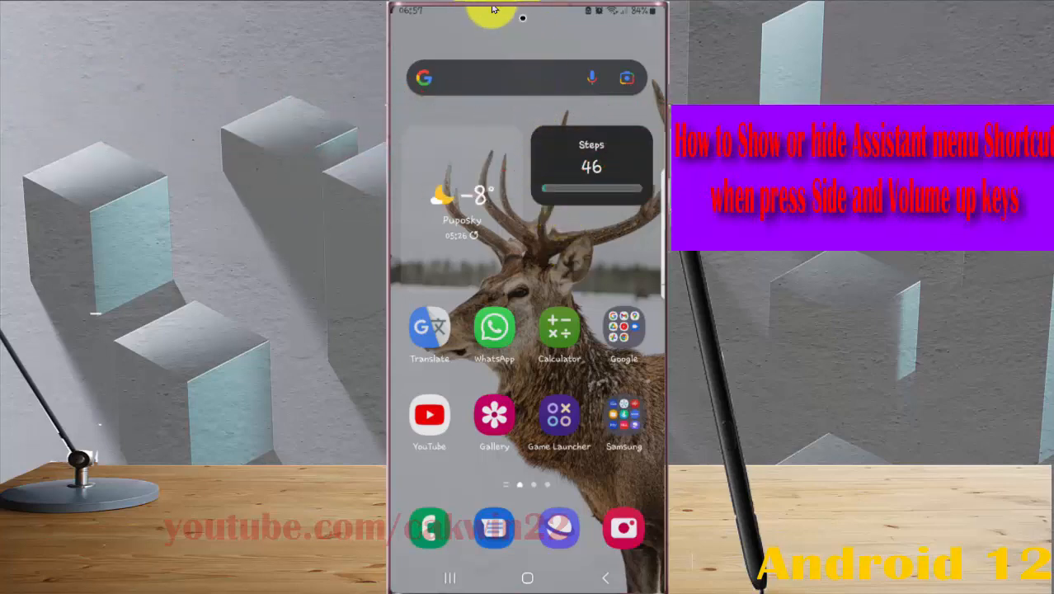
- Pull down the quick panel and open Settings from the gear icon
left_click_drag(528, 8, 528, 248)
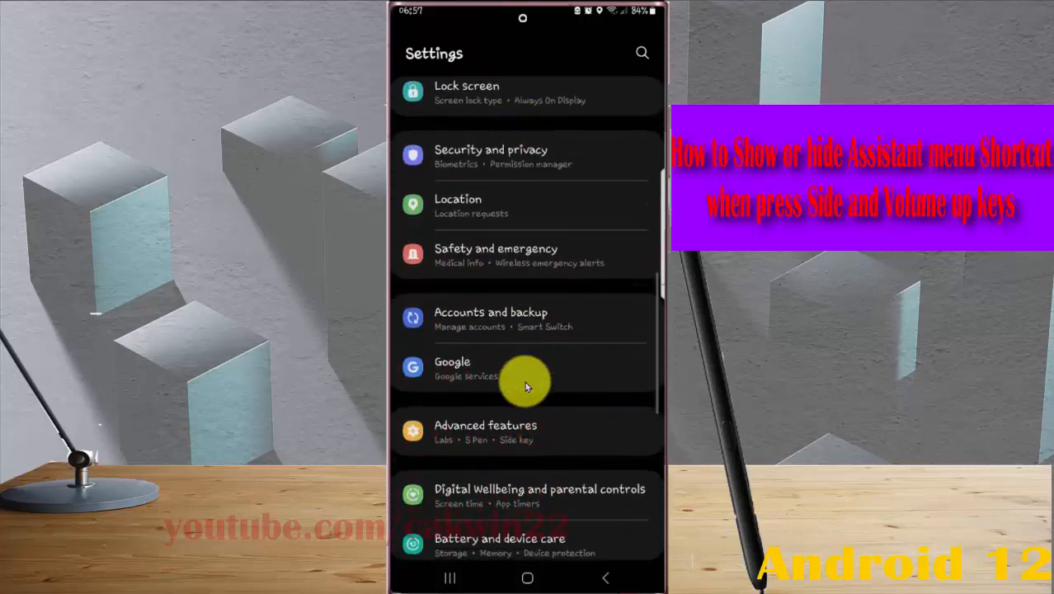
- Scroll the Settings list down and open Accessibility
scroll("down", 3)
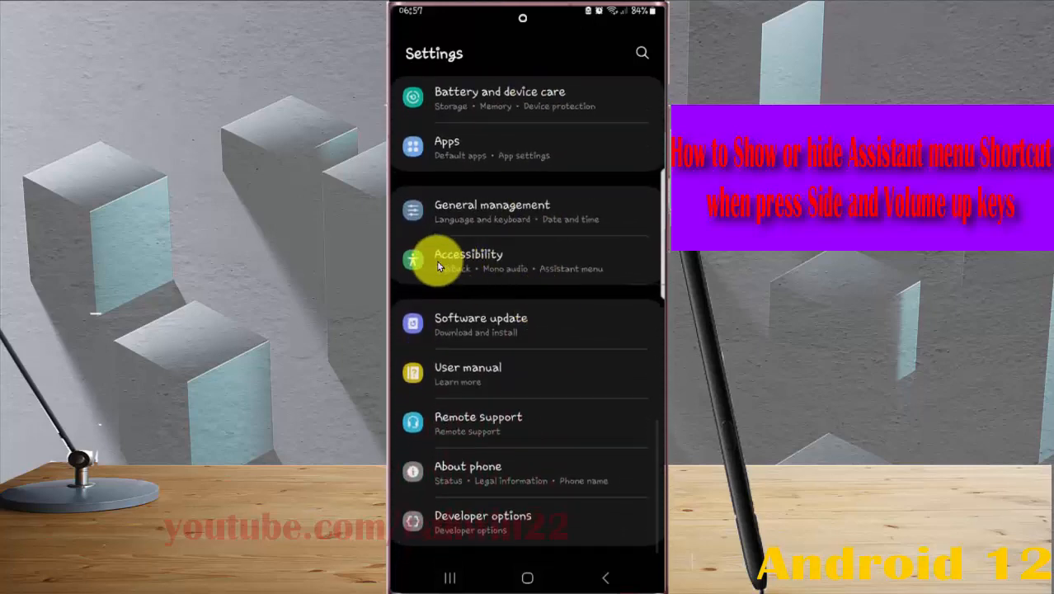
left_click(484, 259)
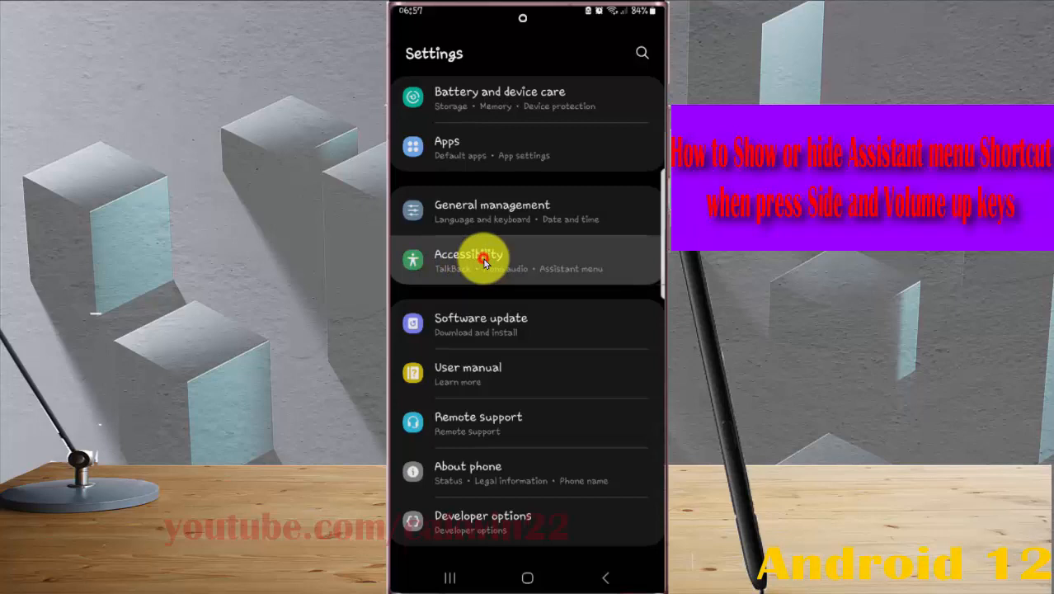
left_click(470, 260)
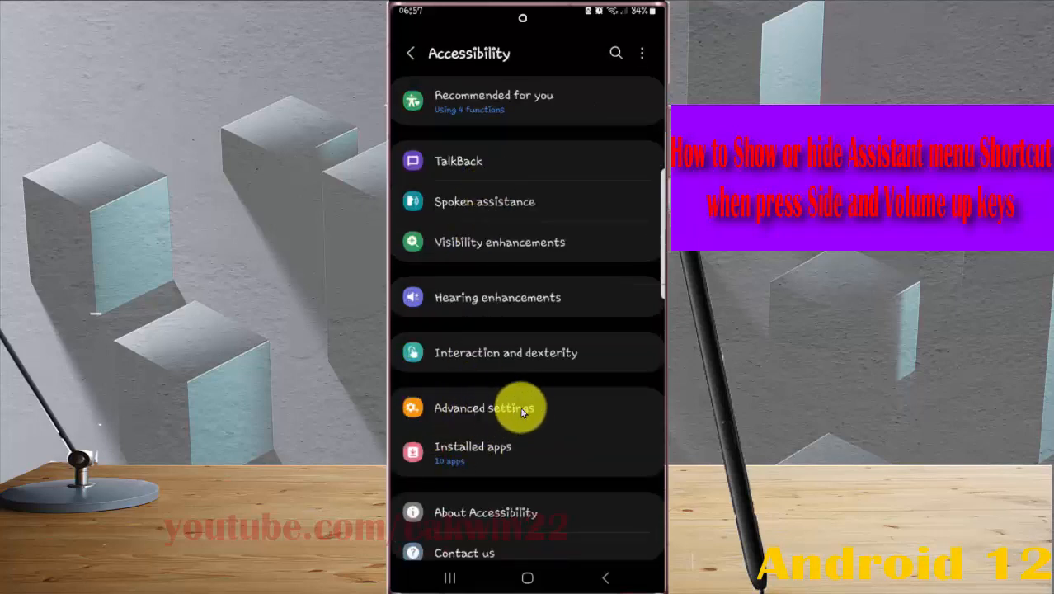
- Go to Advanced settings, then the Side and Volume up keys shortcut page
left_click(484, 407)
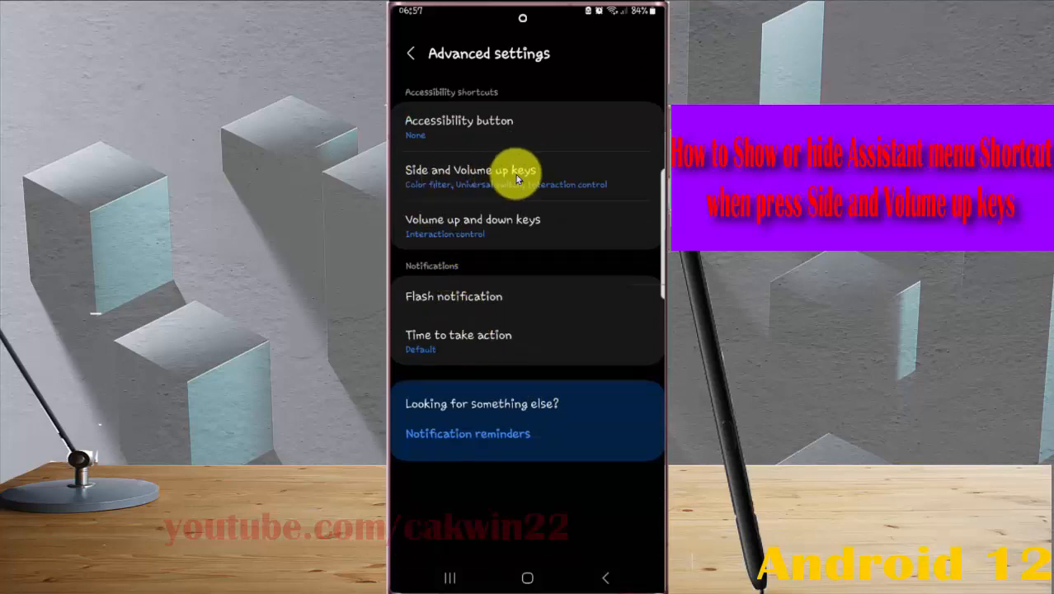
left_click(495, 176)
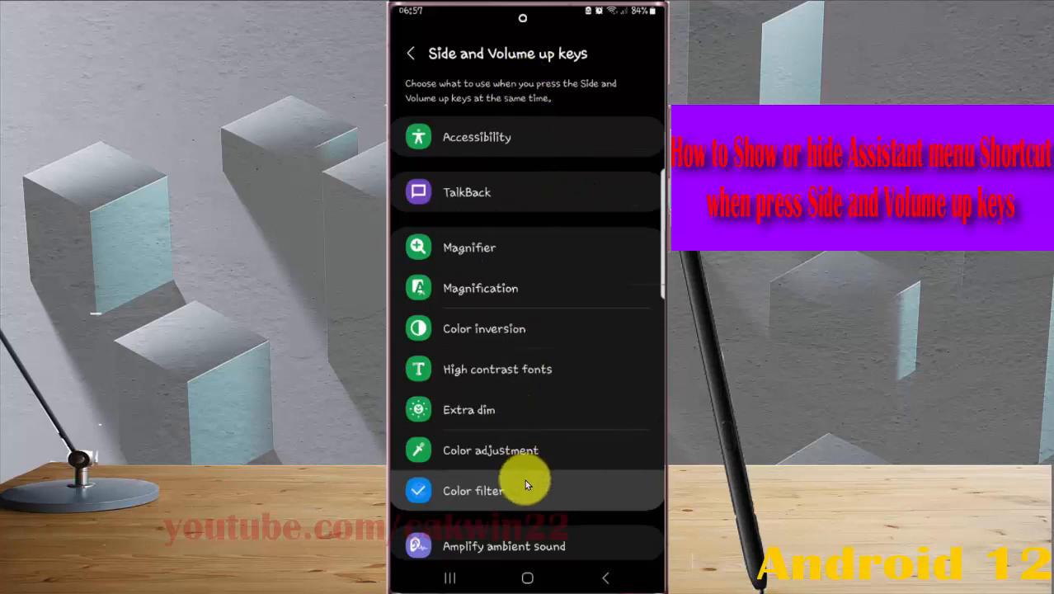
- Scroll down and check Assistant menu, triggering its full-control permission prompt
scroll("down", 3)
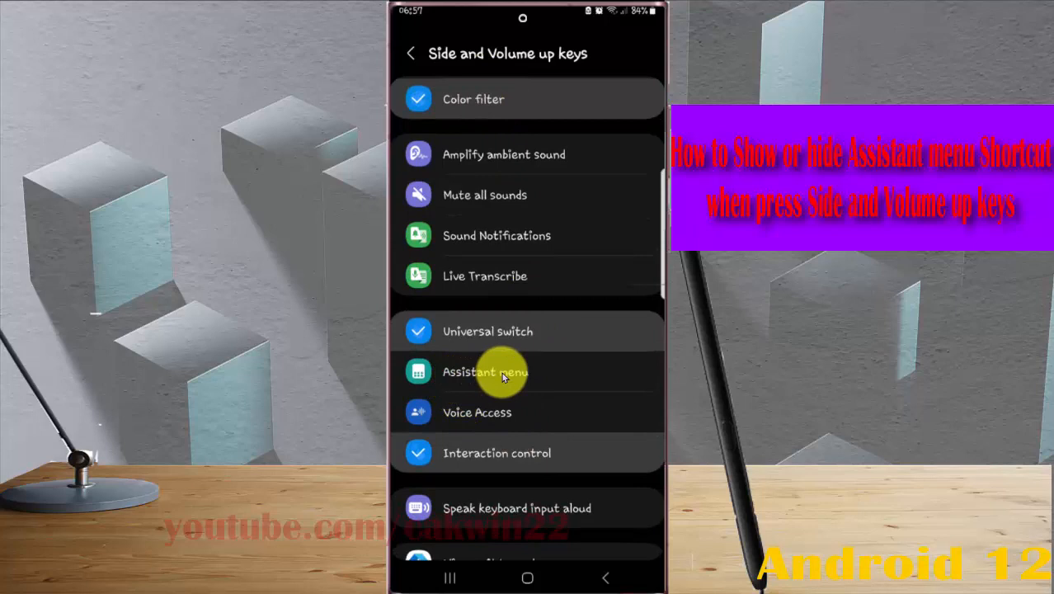
left_click(486, 372)
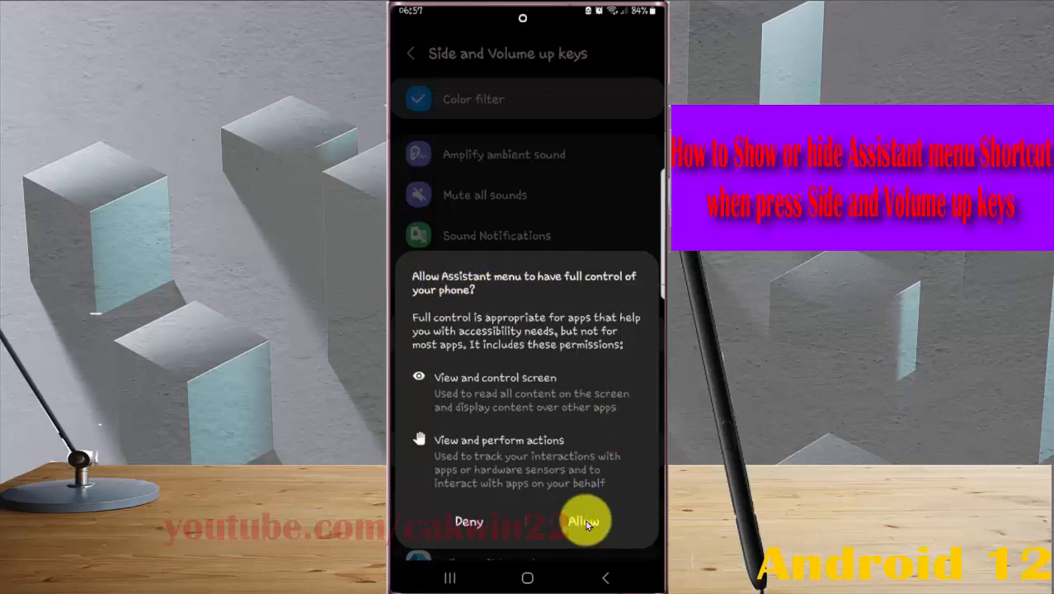
- Allow Assistant menu full control of the phone
left_click(585, 521)
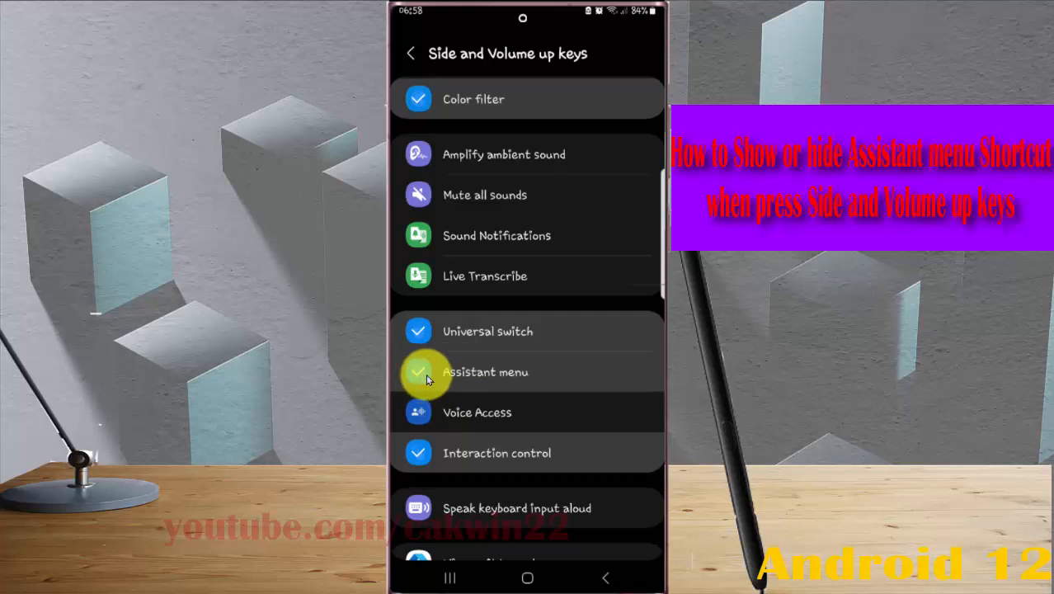
- Toggle the Assistant menu checkbox until it ends unchecked
left_click(418, 372)
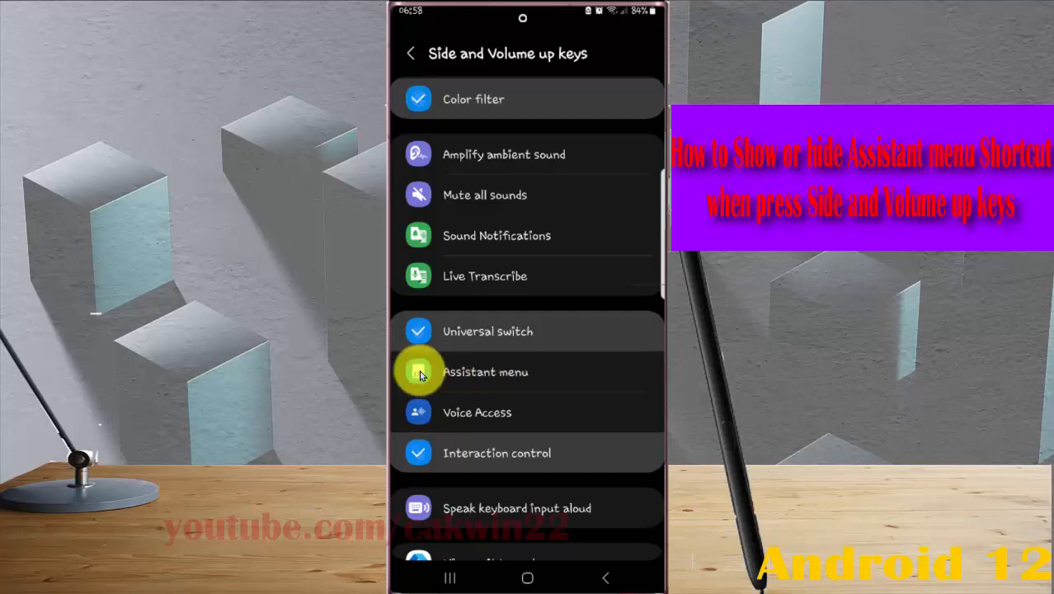
left_click(418, 372)
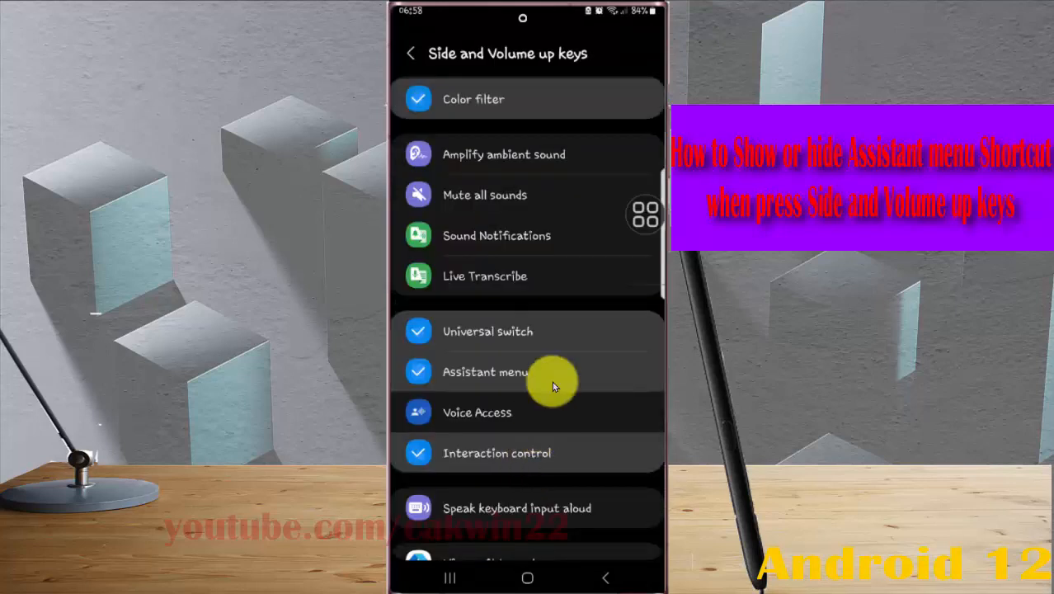
mouse_move(588, 382)
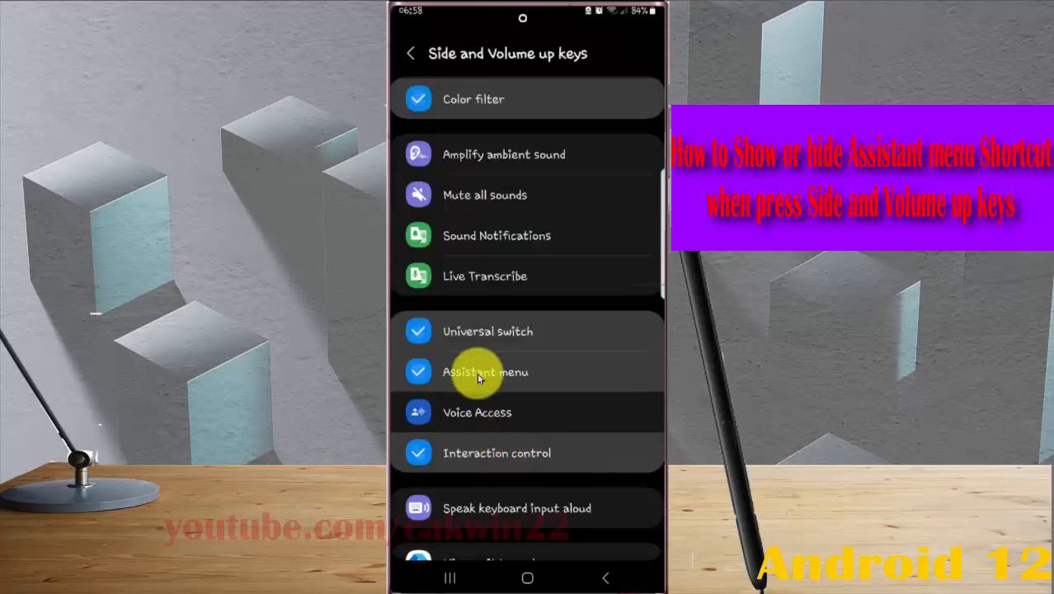
left_click(418, 372)
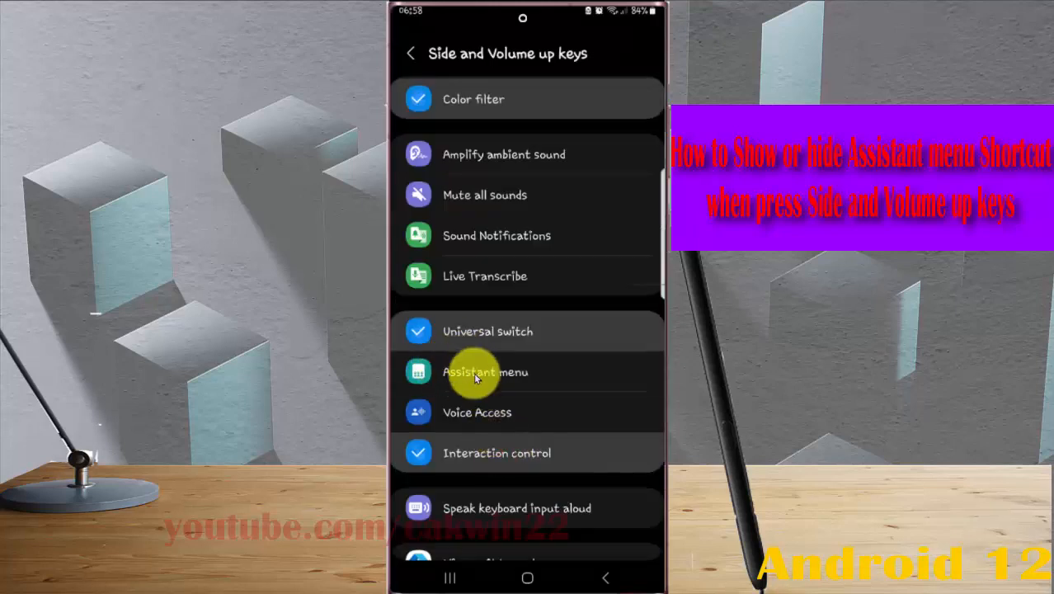
left_click(484, 372)
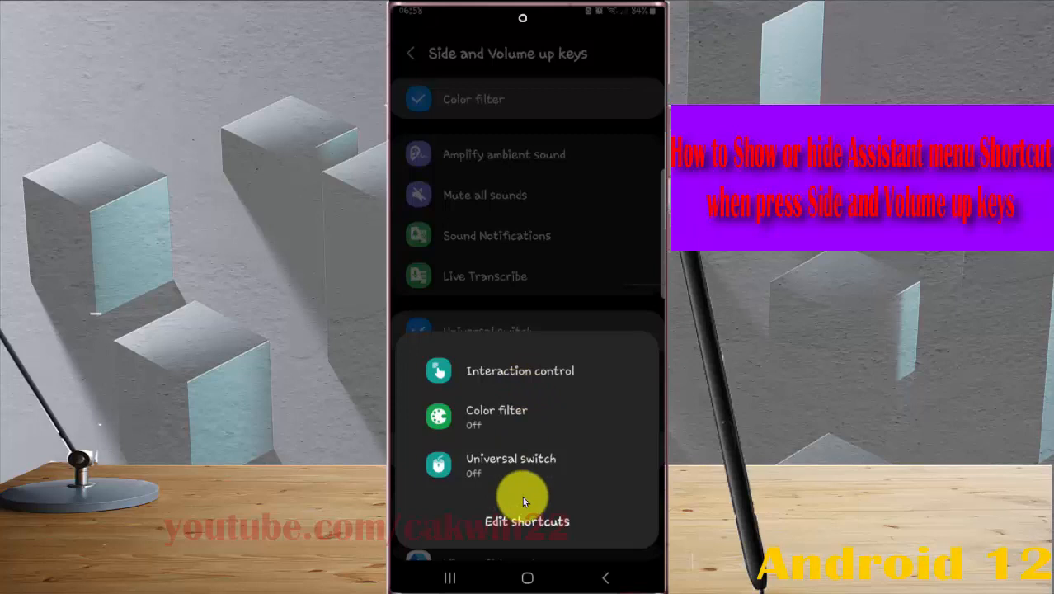
mouse_move(523, 326)
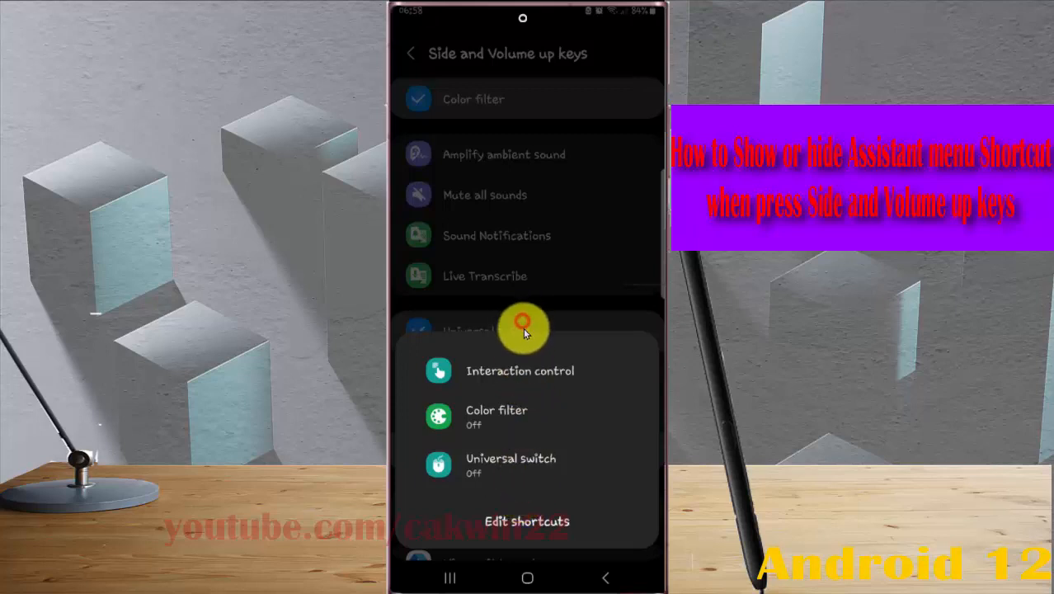